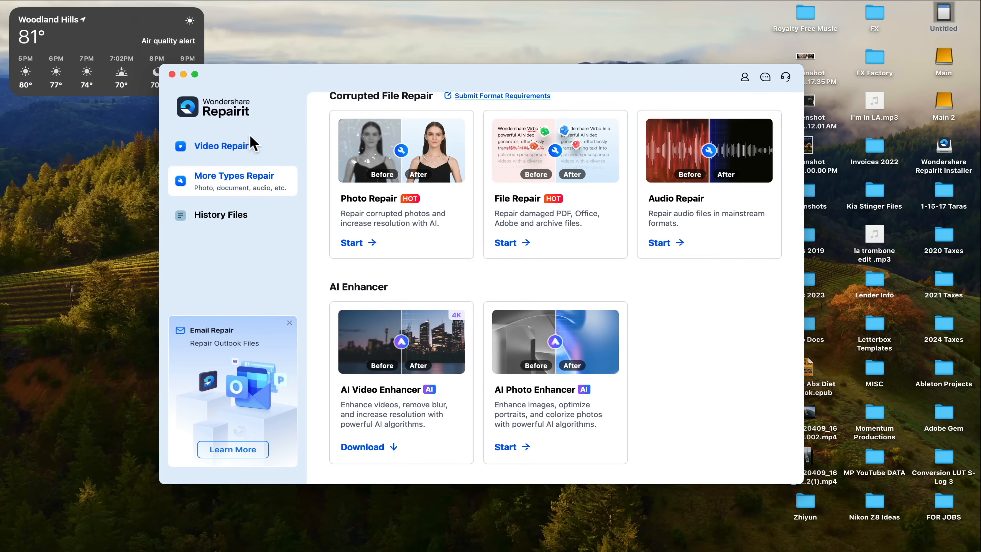
pyautogui.moveTo(331, 230)
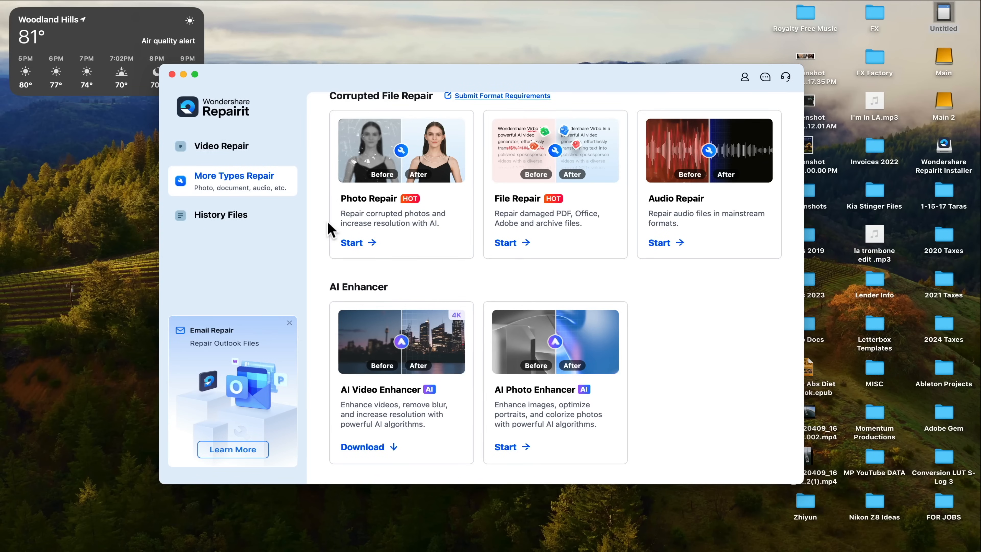
pyautogui.moveTo(221, 146)
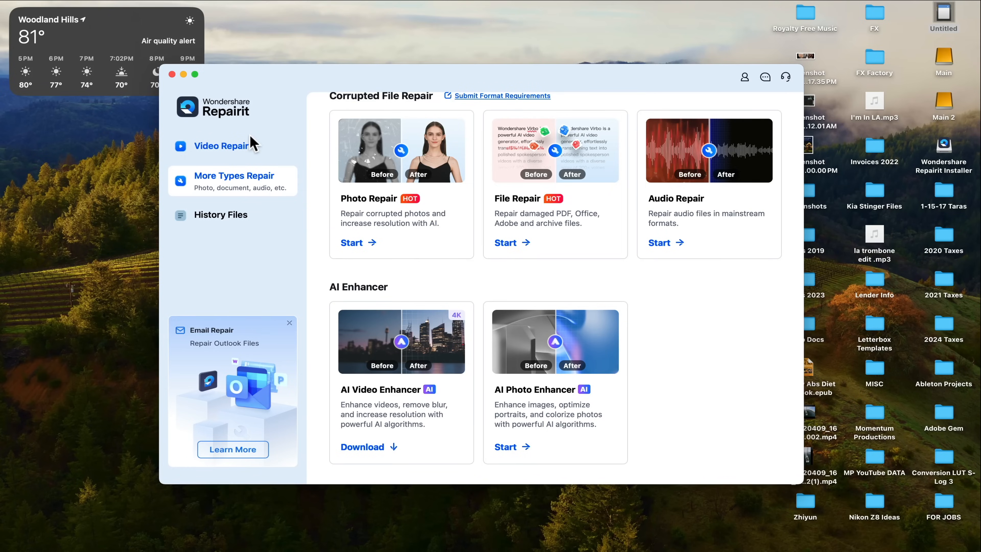